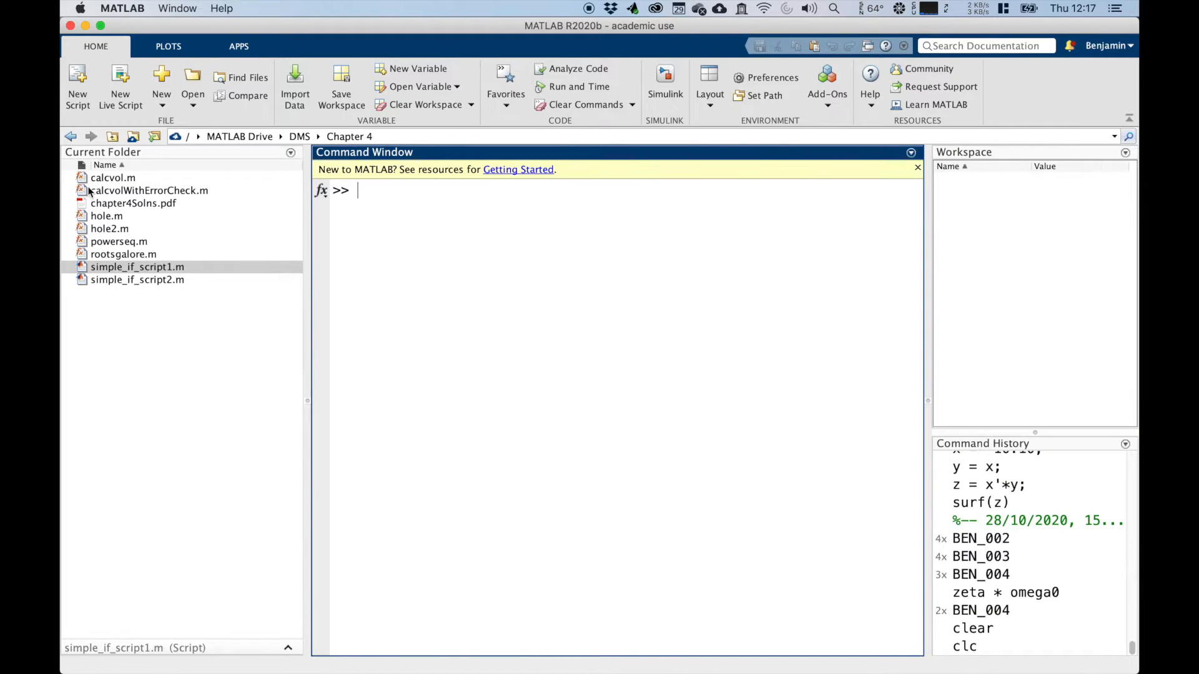
mouse_move(172, 302)
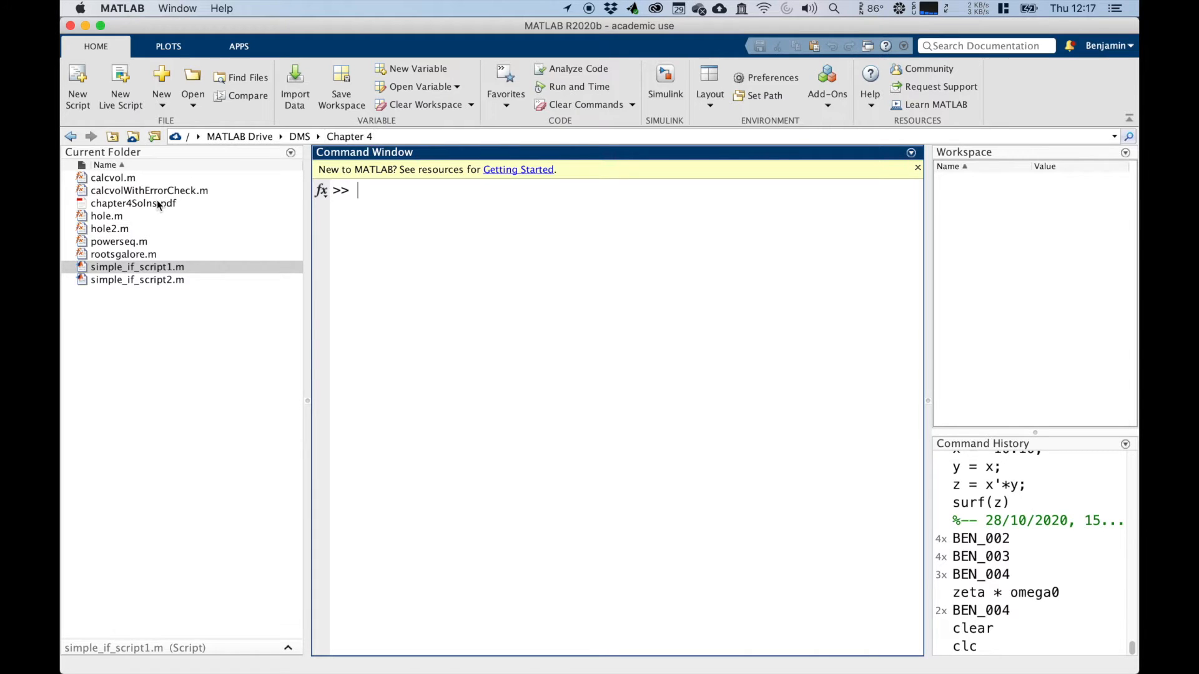
mouse_move(309, 189)
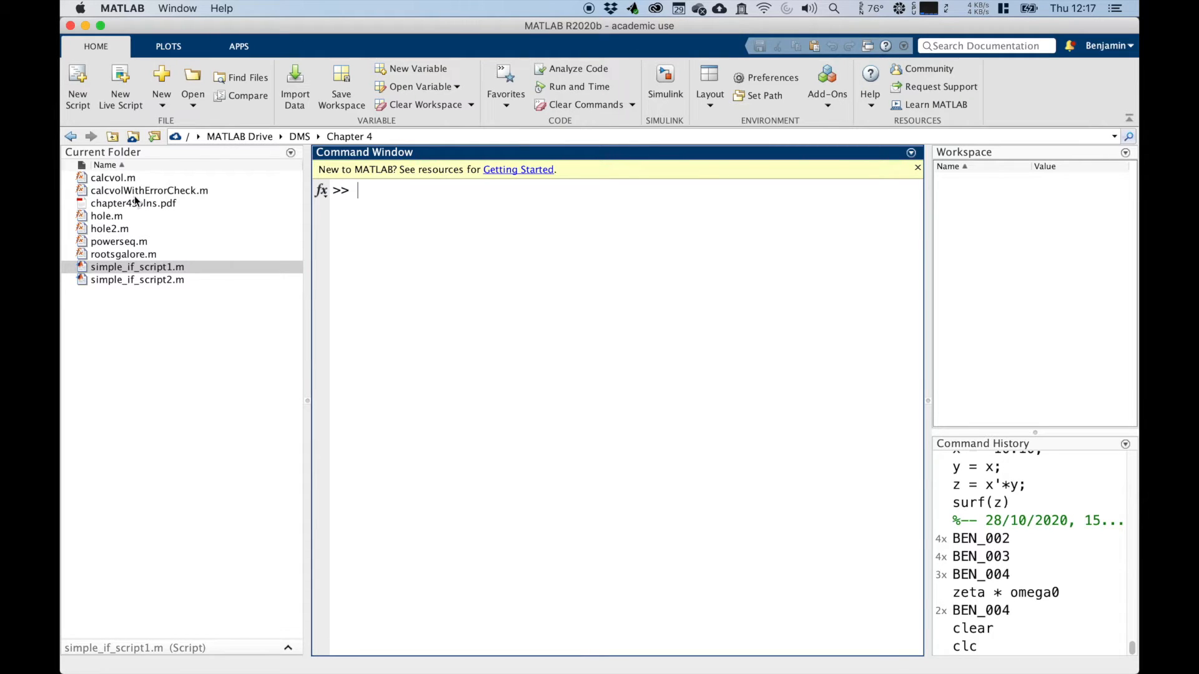
mouse_move(126, 225)
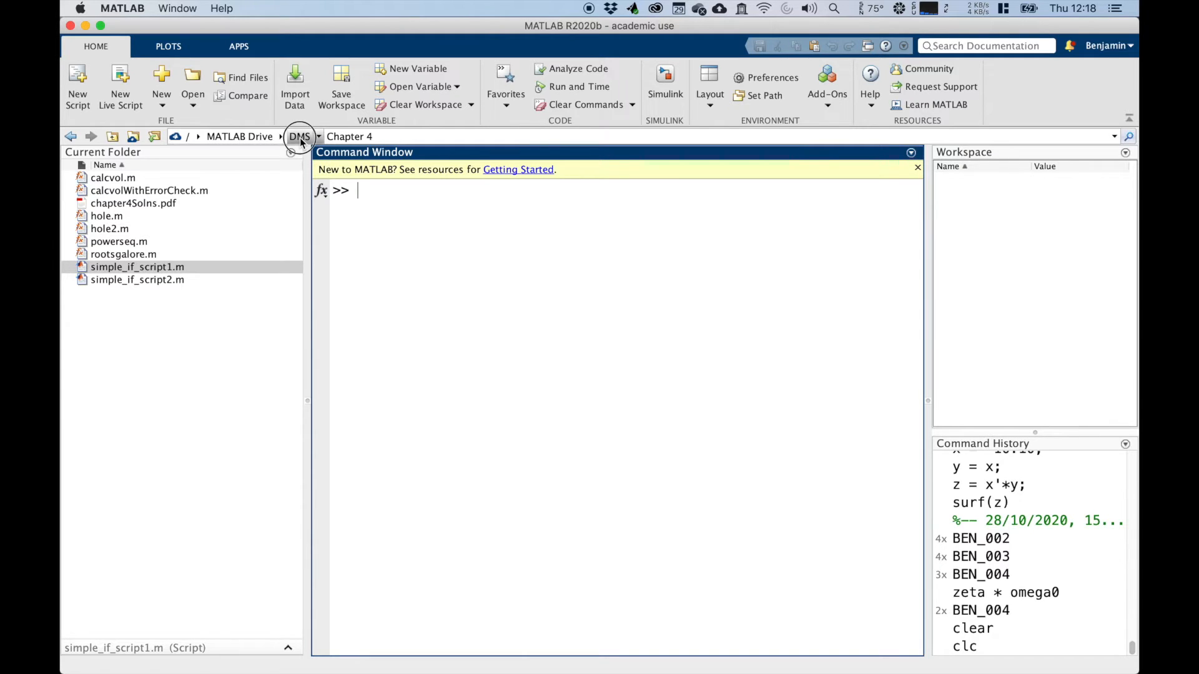
Make DMS the current folder, run cuberoots to print the y values, then clear with clc.
left_click(299, 137)
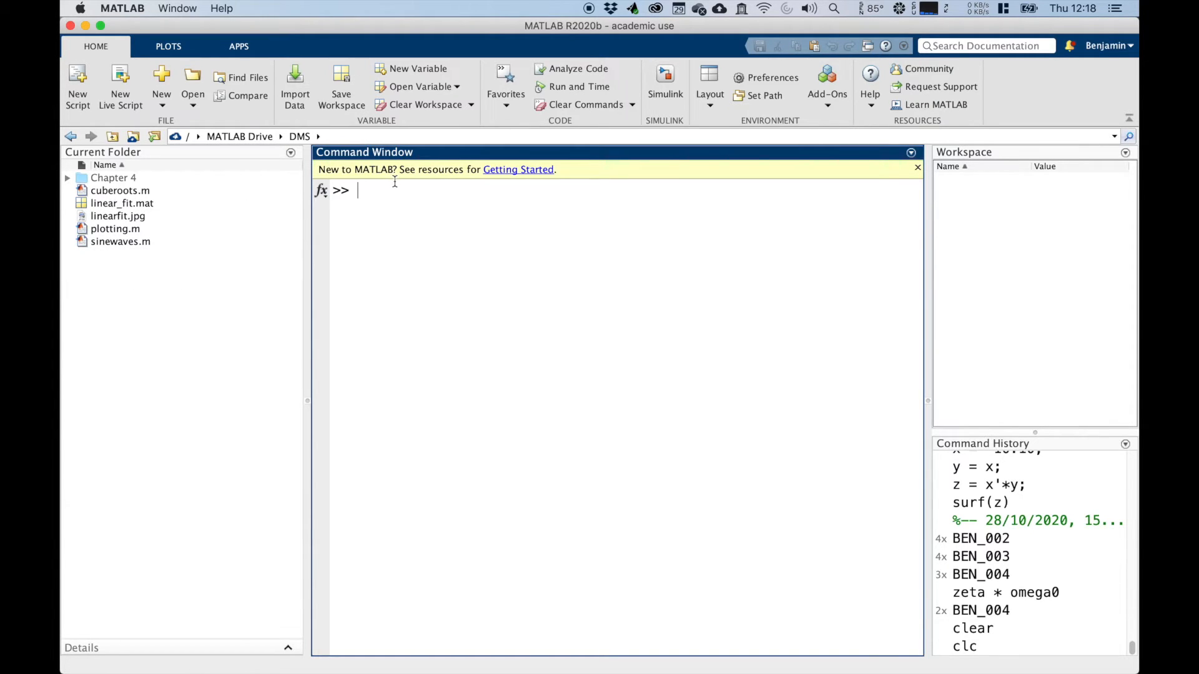
type("cube")
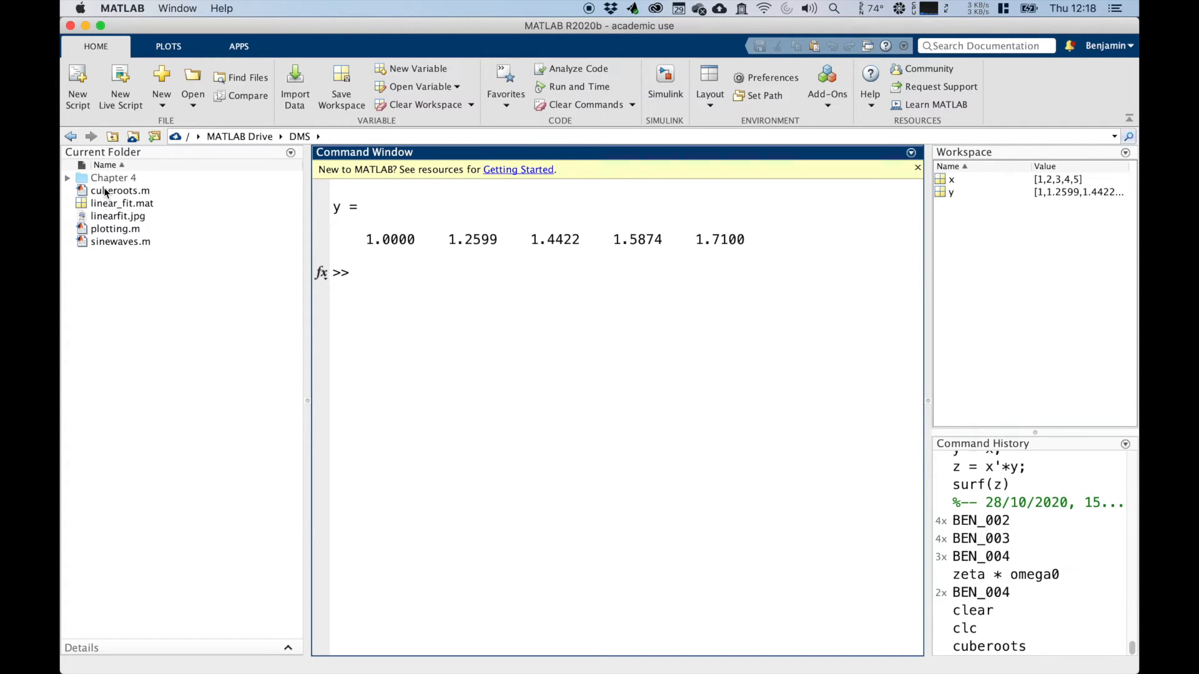
type("clc")
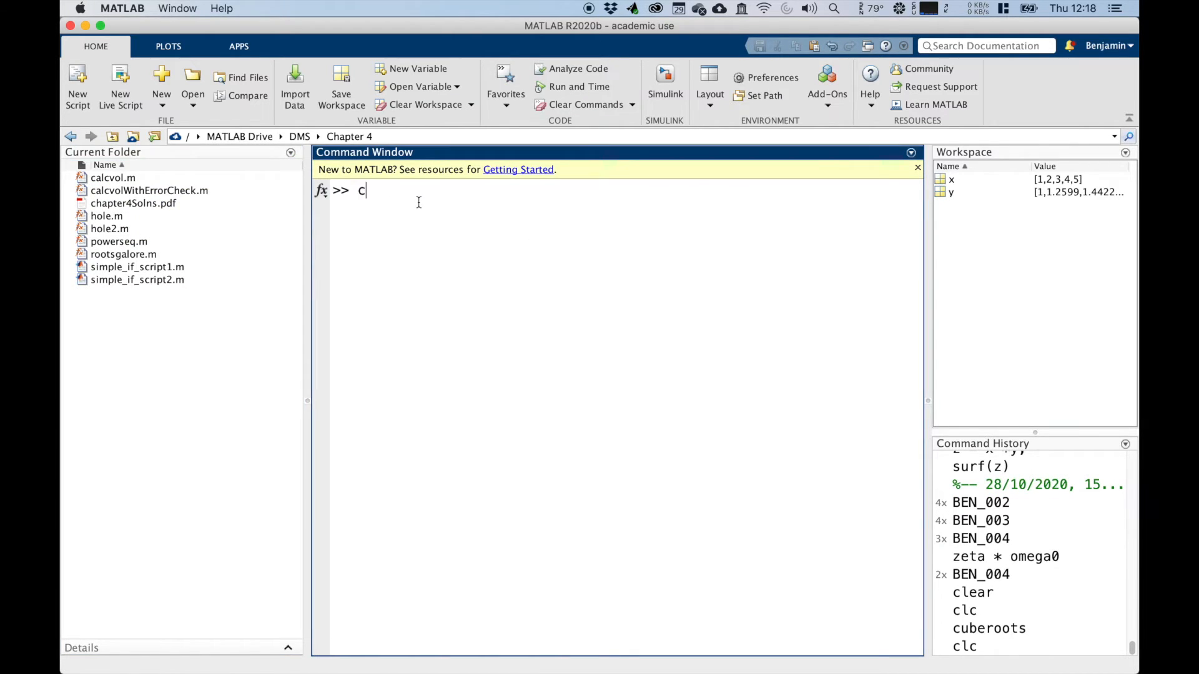
Call cuberoots from the Chapter 4 folder, which fails as an unrecognized function.
type("uberoots")
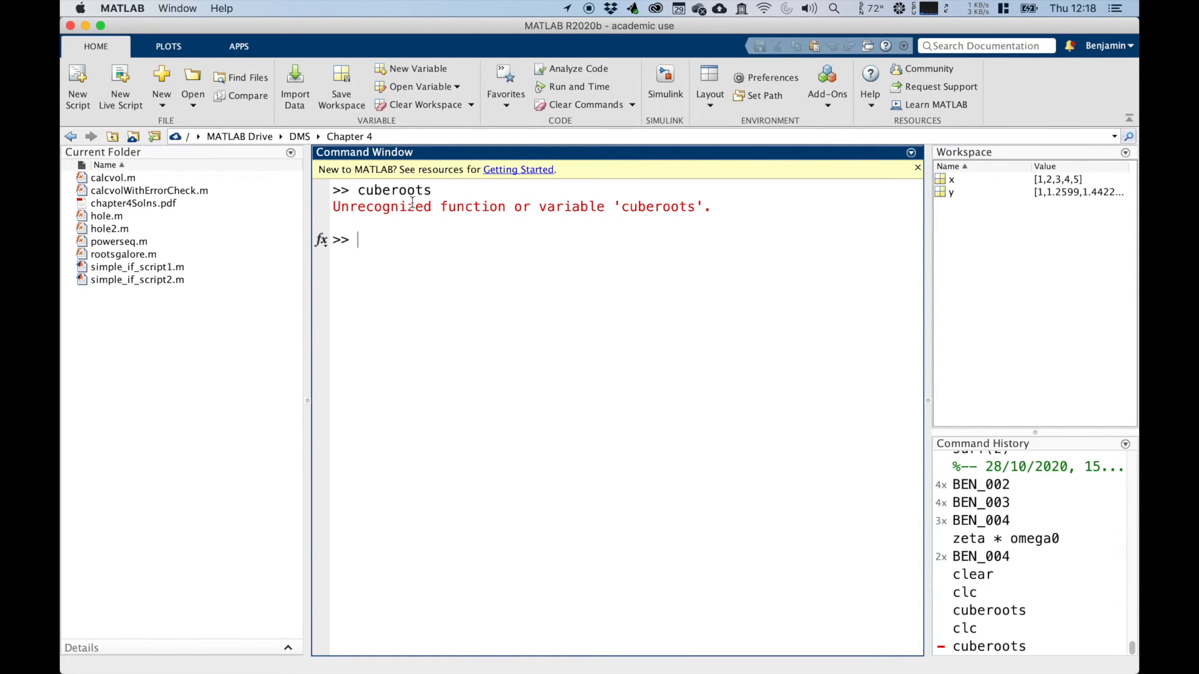
Browse into DMS and load cuberoots.m into the Editor.
left_click(299, 136)
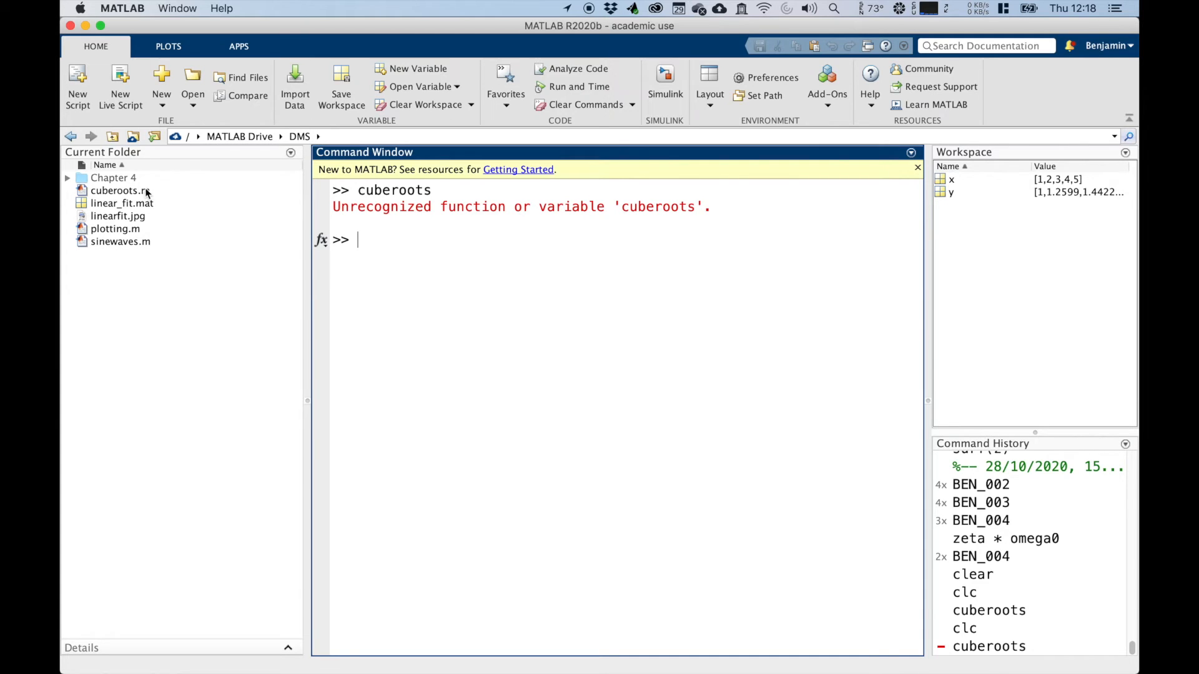
double_click(120, 190)
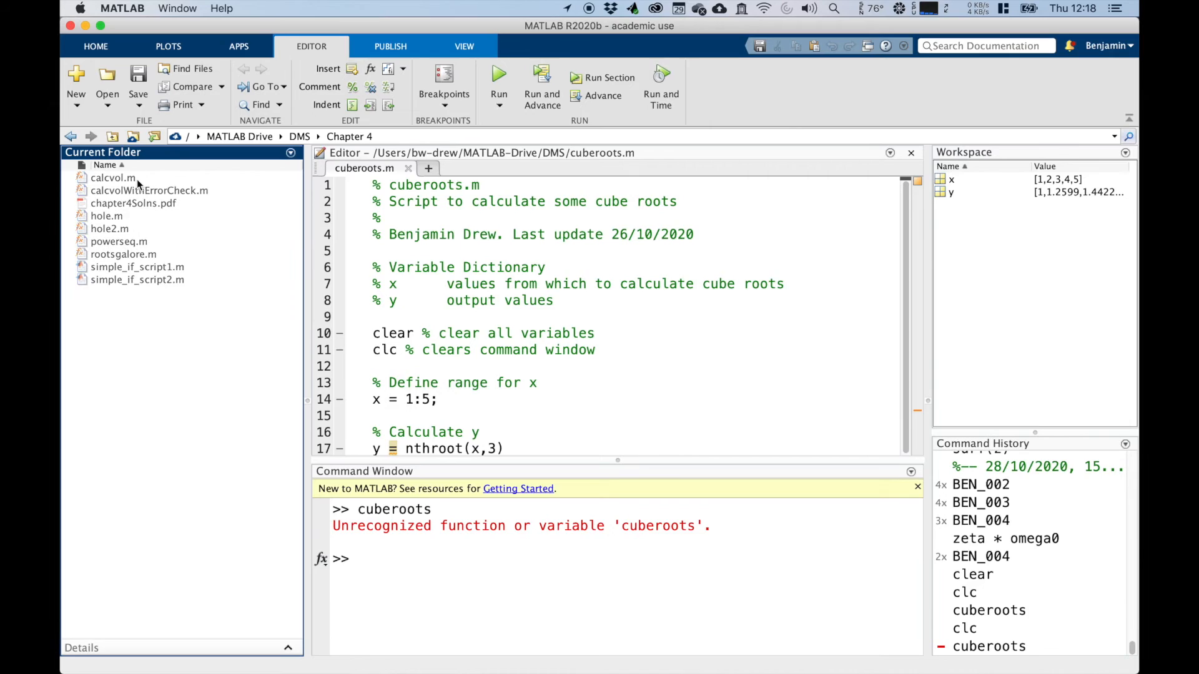
mouse_move(541, 83)
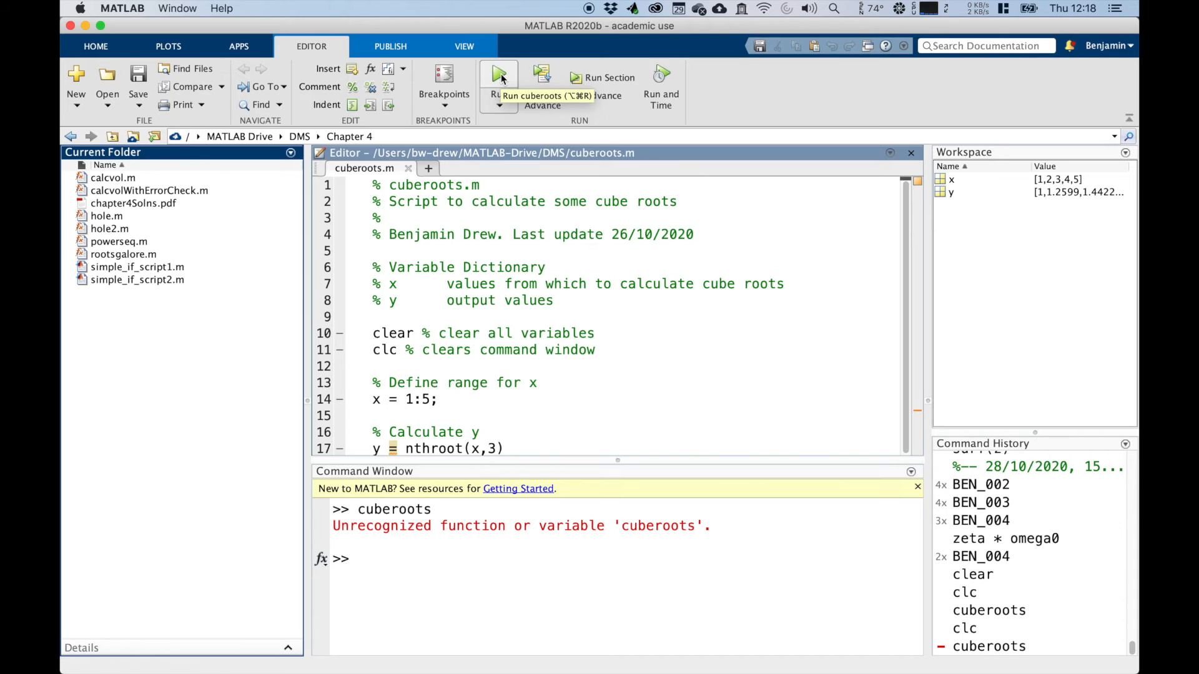
Run cuberoots from the Editor, choosing Change Folder so DMS becomes current and y prints.
left_click(498, 77)
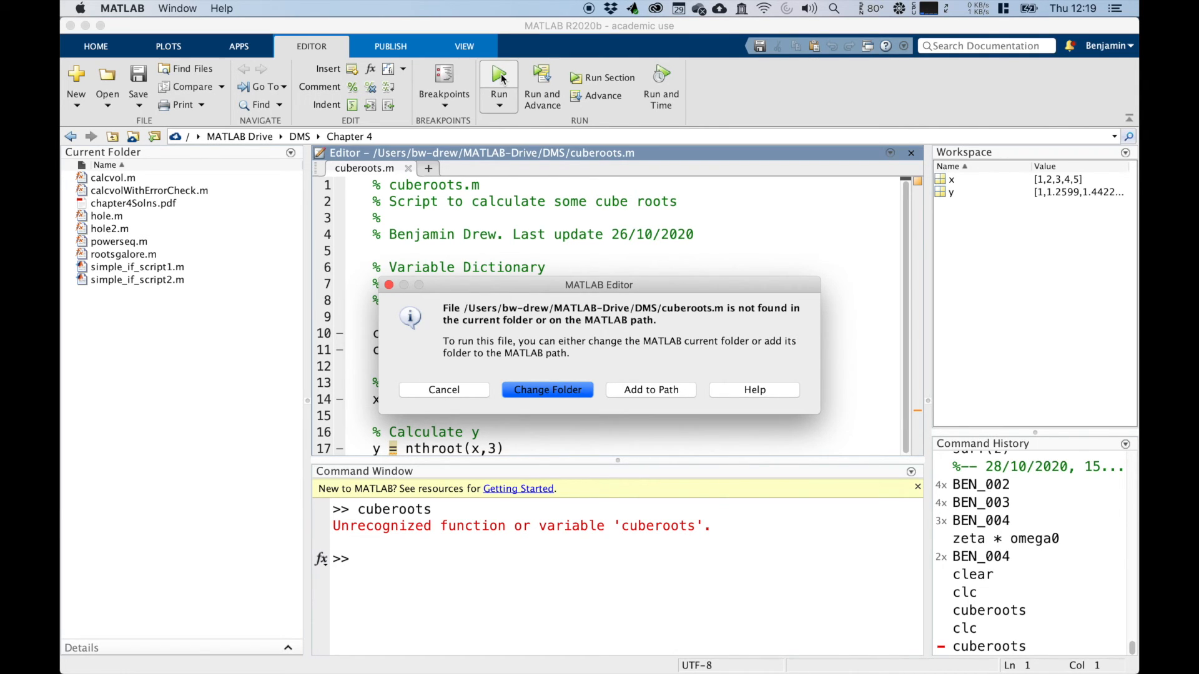
mouse_move(833, 369)
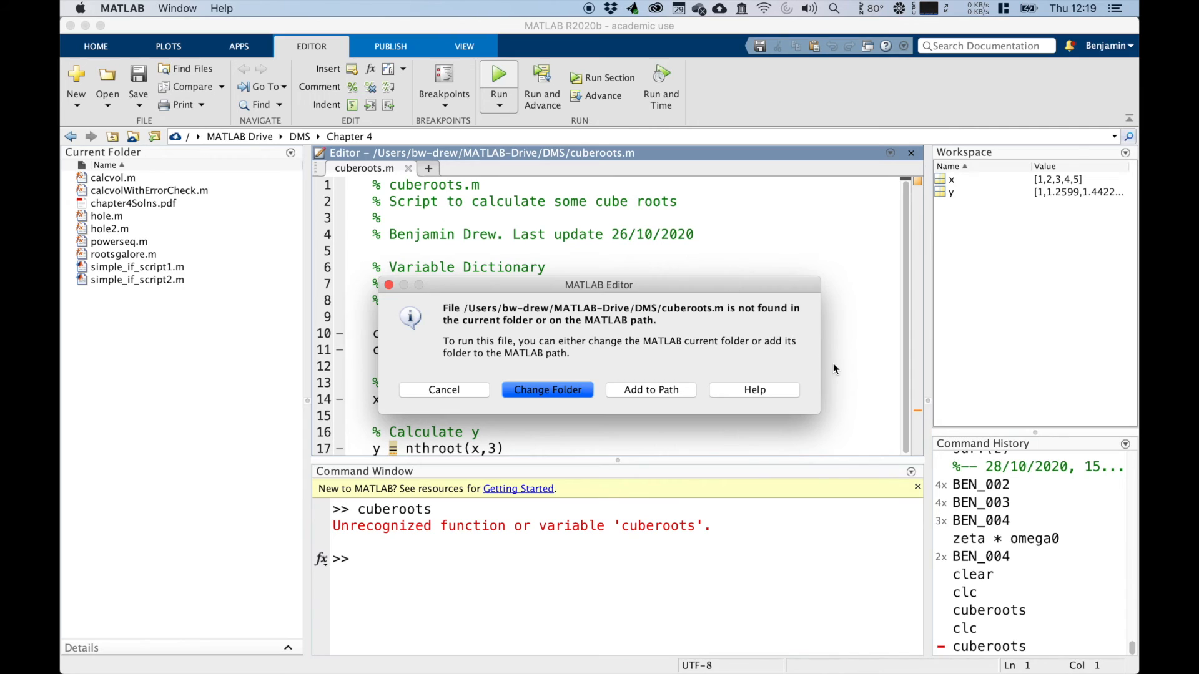
mouse_move(459, 381)
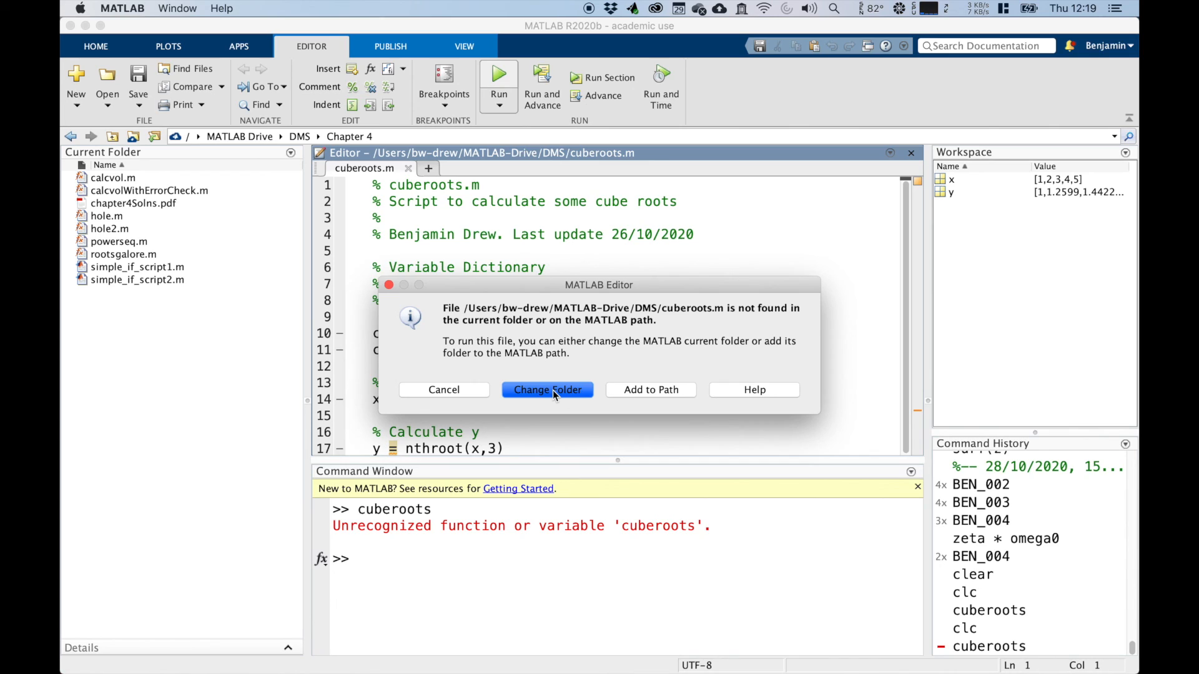
left_click(547, 389)
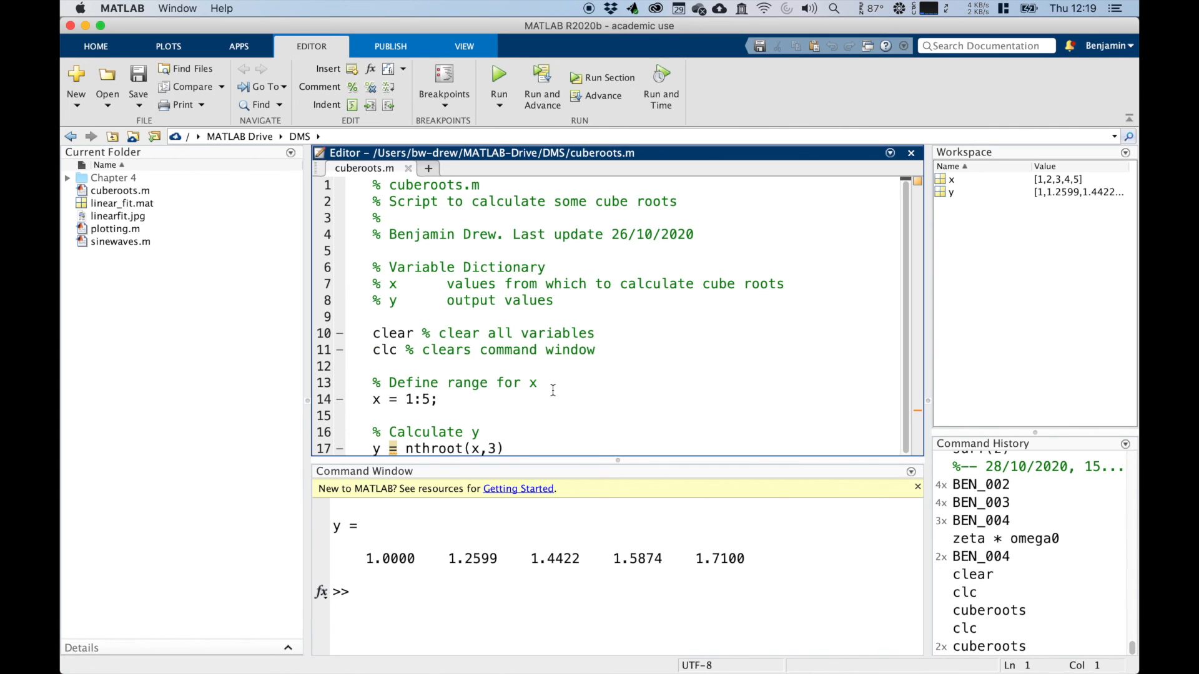